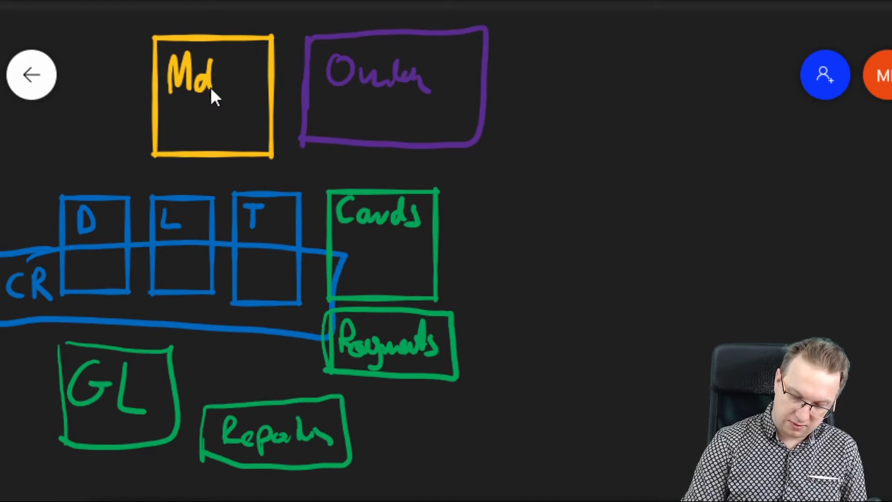
{"action": "type", "text": "obile."}
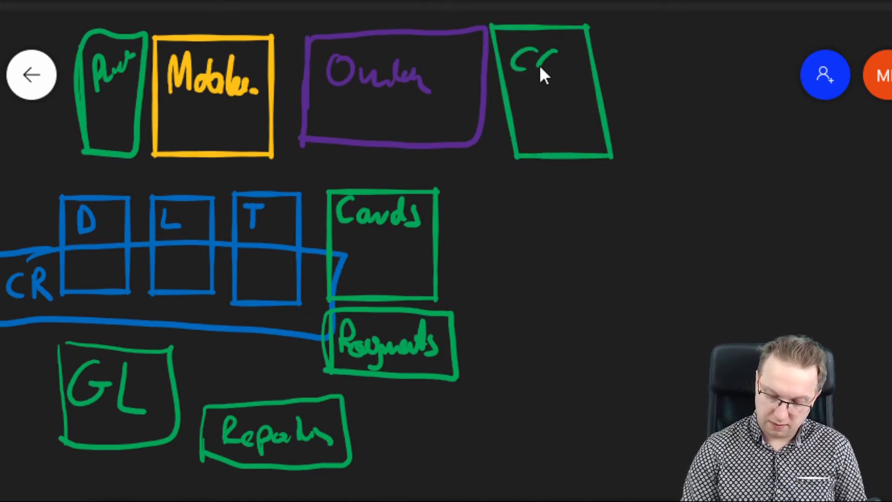
{"action": "mouse_move", "coordinate": [233, 131]}
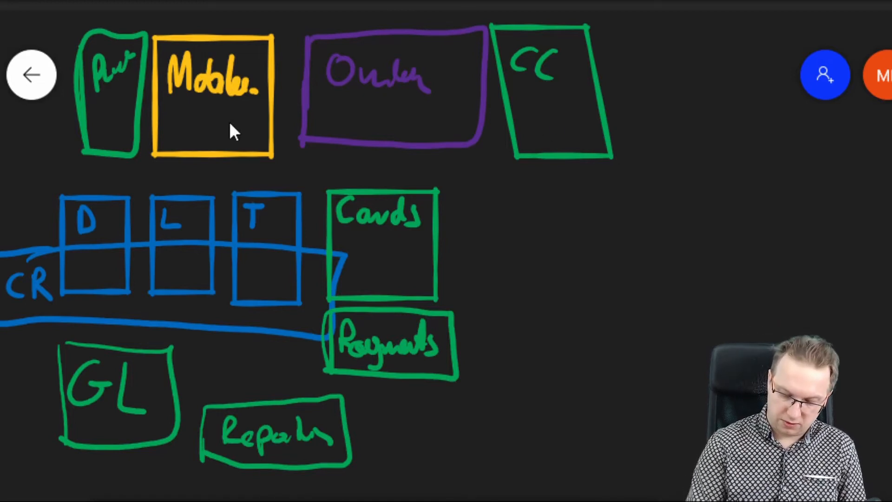
{"action": "mouse_move", "coordinate": [182, 154]}
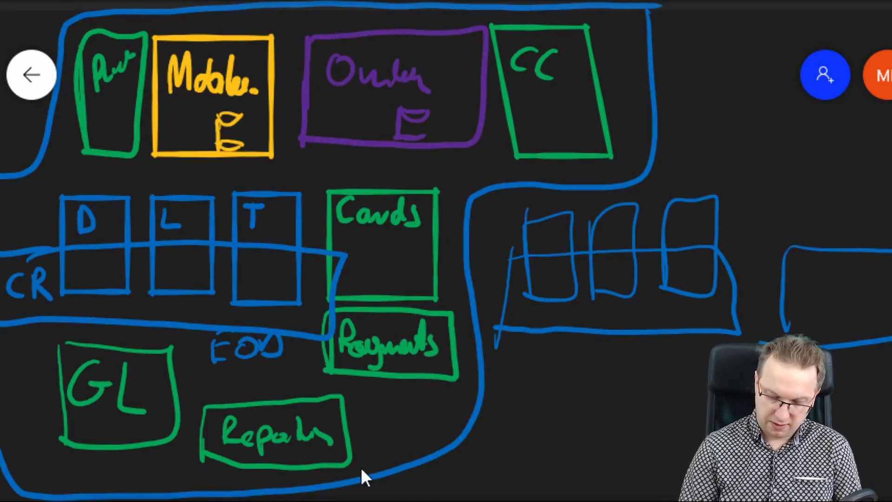
{"action": "mouse_move", "coordinate": [26, 333]}
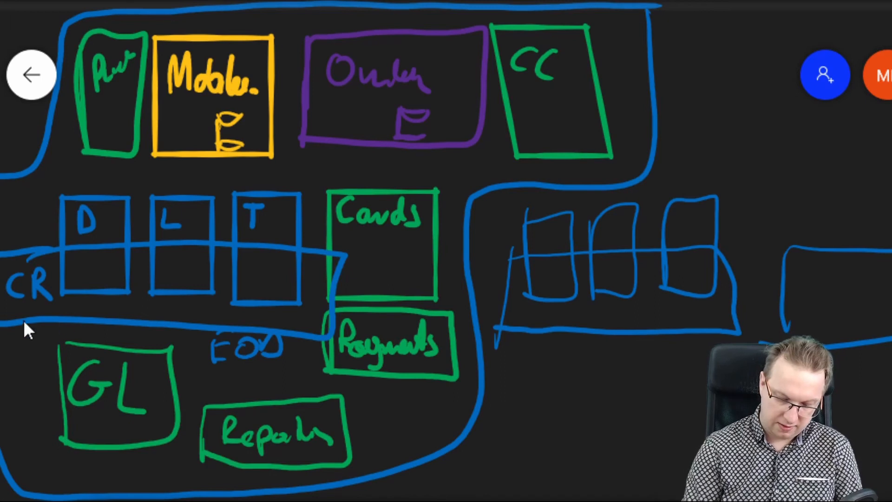